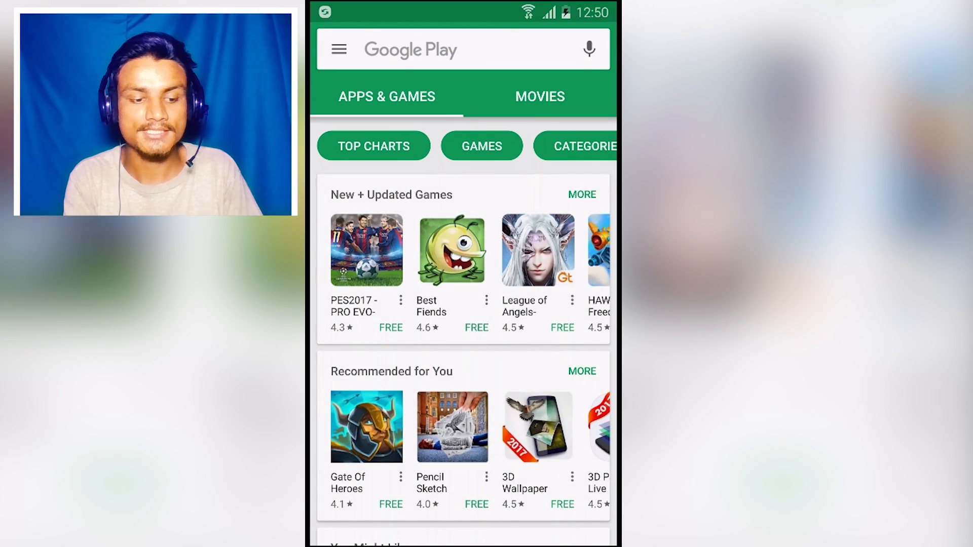
Bring up the Inkwire Screen Share + Assist store listing, already installed and ready to launch
click(435, 49)
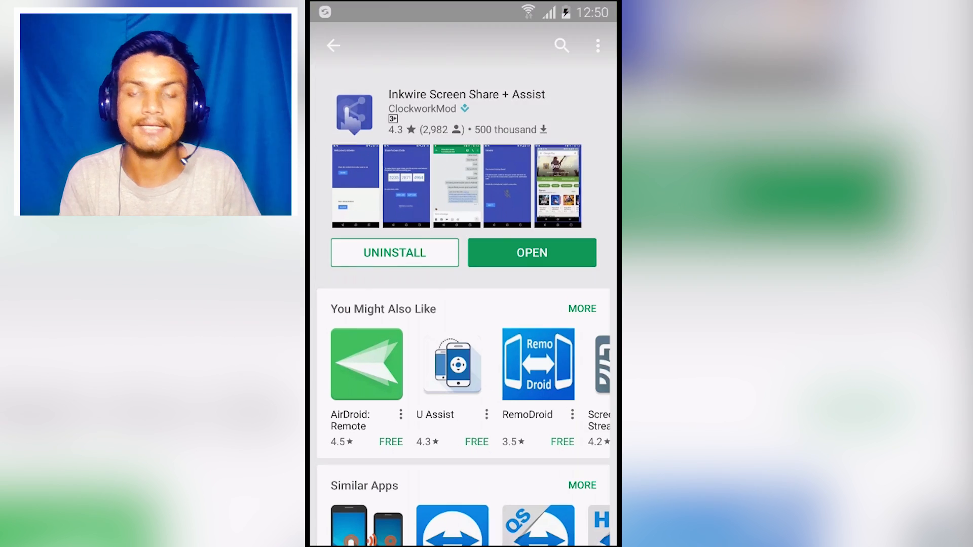
scroll(down, 3)
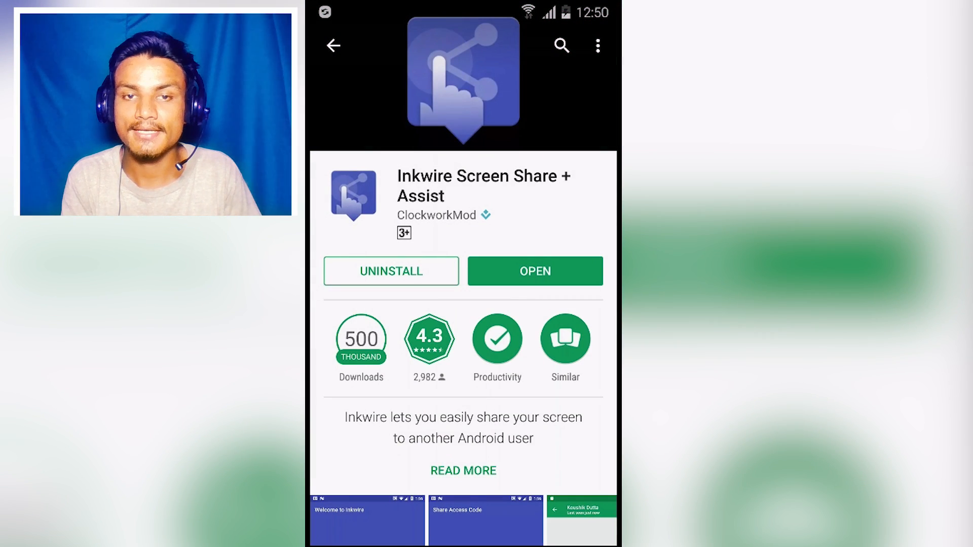
scroll(up, 3)
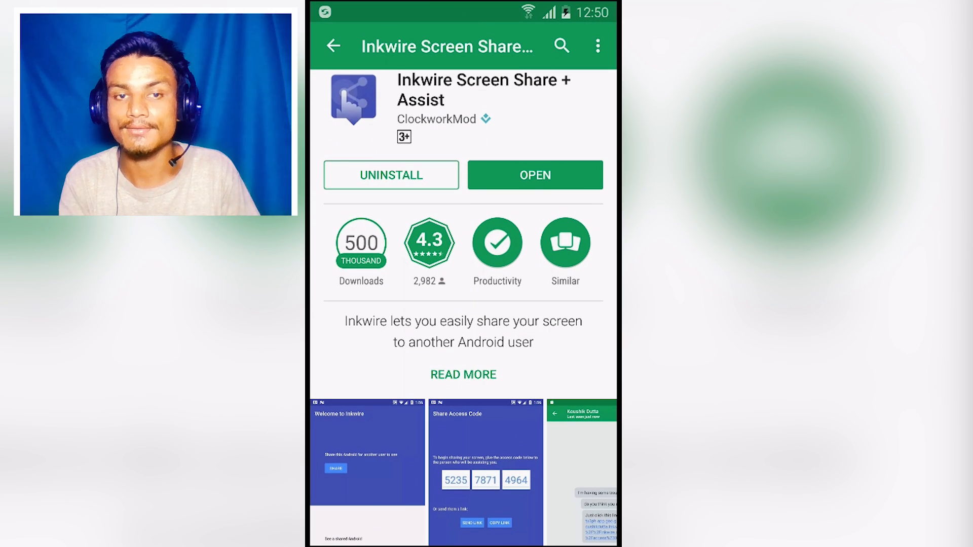
click(565, 242)
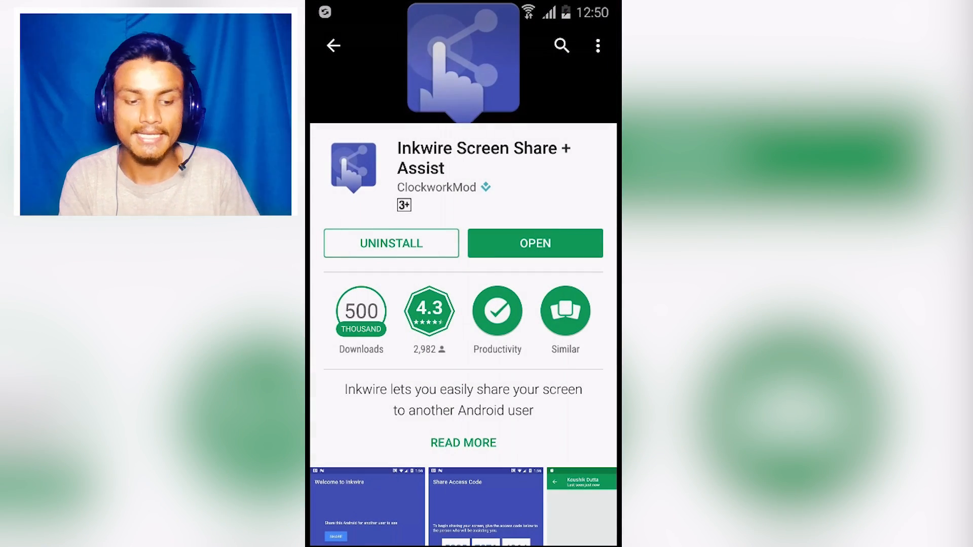
scroll(up, 3)
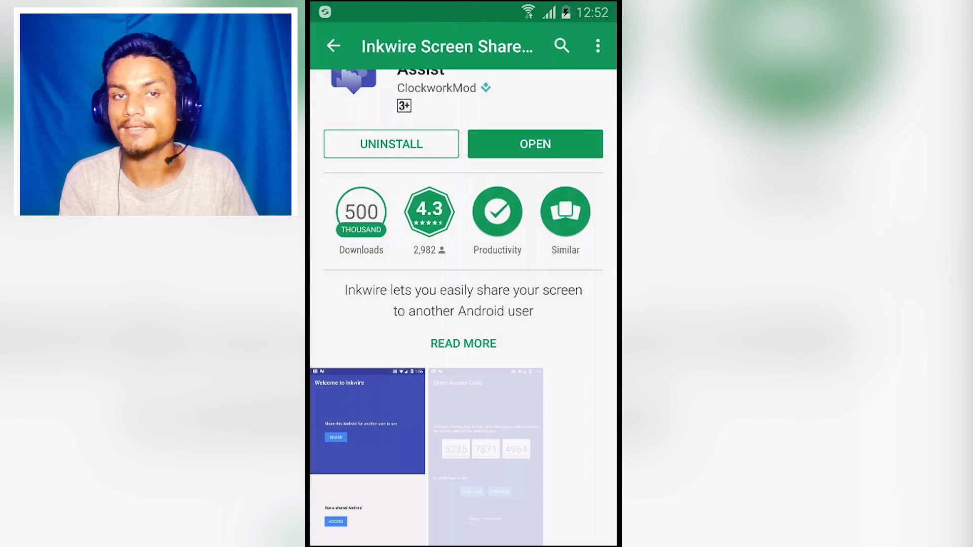
scroll(down, 3)
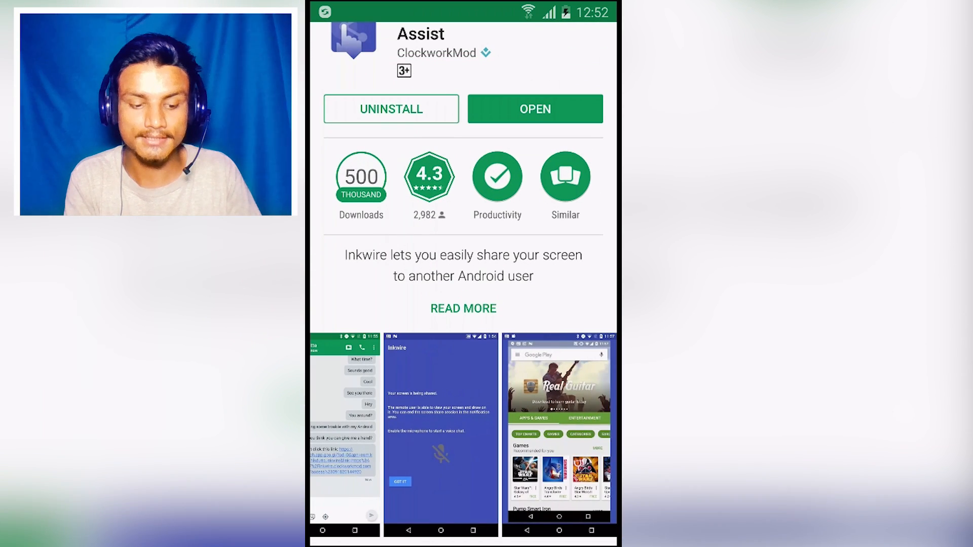
scroll(down, 3)
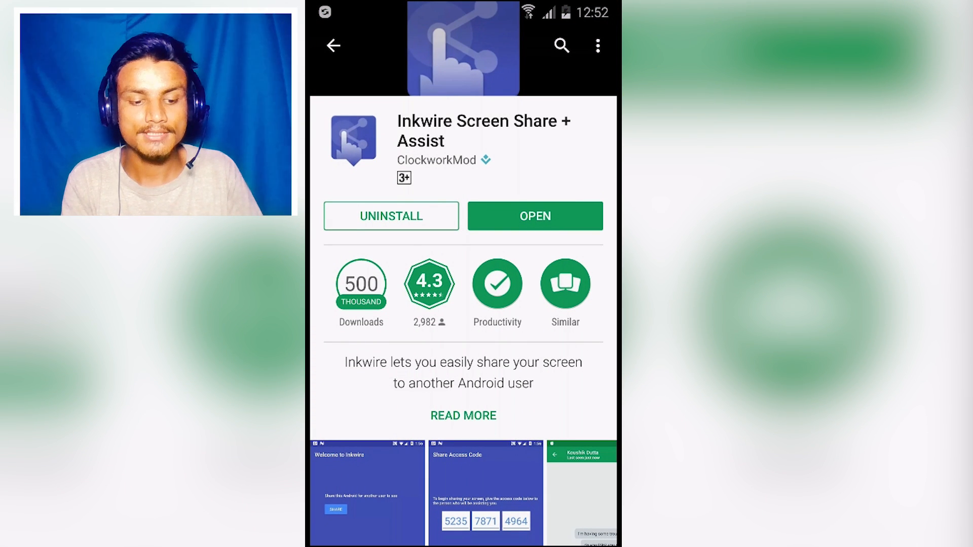
click(534, 216)
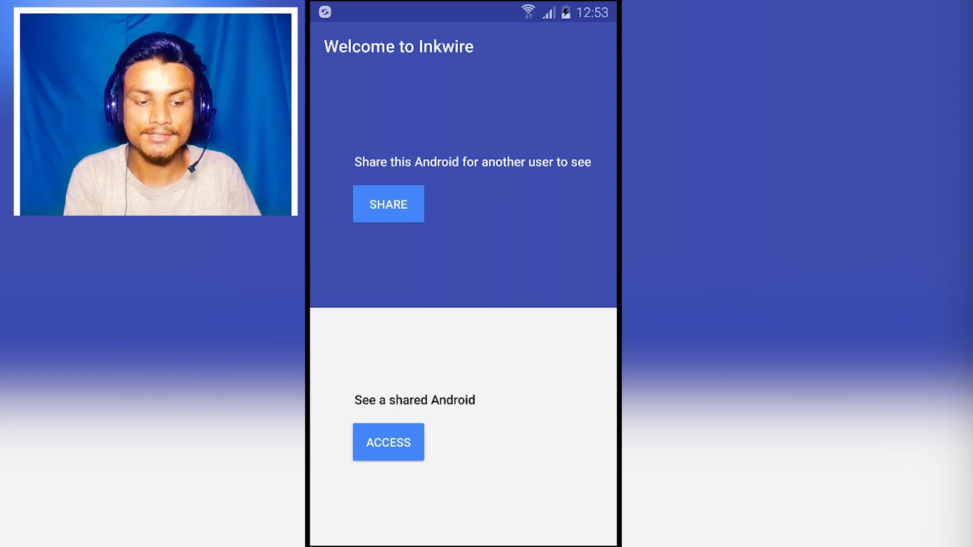
Start sharing this Android via SHARE and allow screen capture with START NOW
click(388, 204)
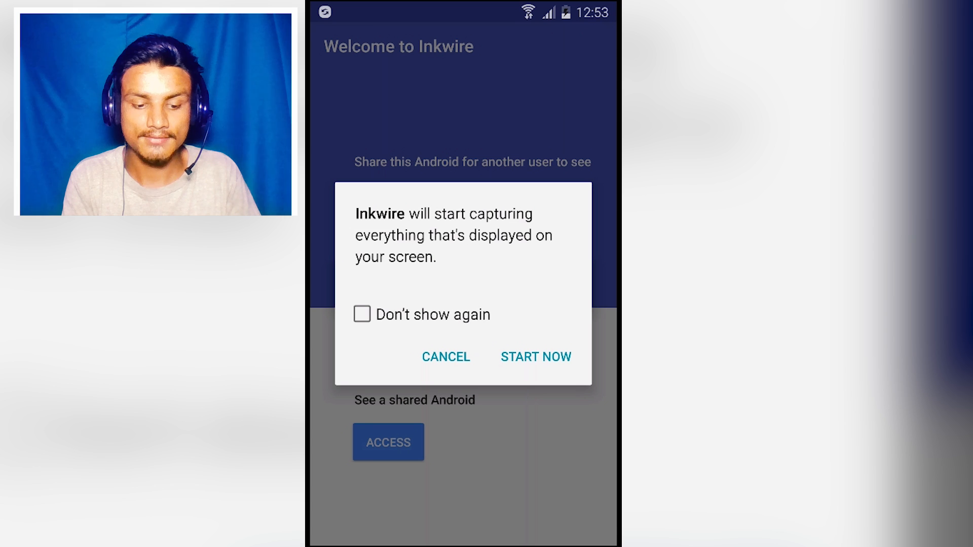
click(535, 356)
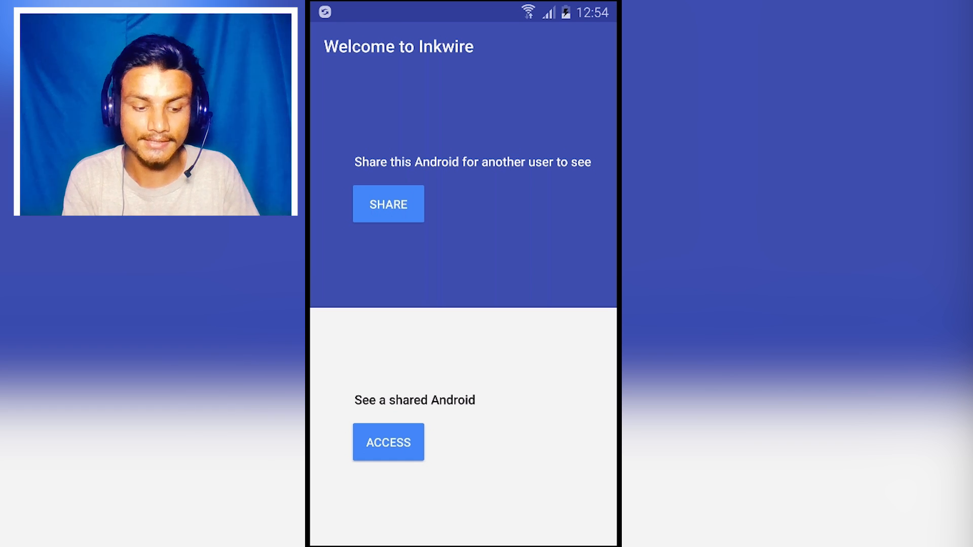
Go to the access-code entry screen via ACCESS, focus the code boxes and bring up the clipboard panel
click(388, 443)
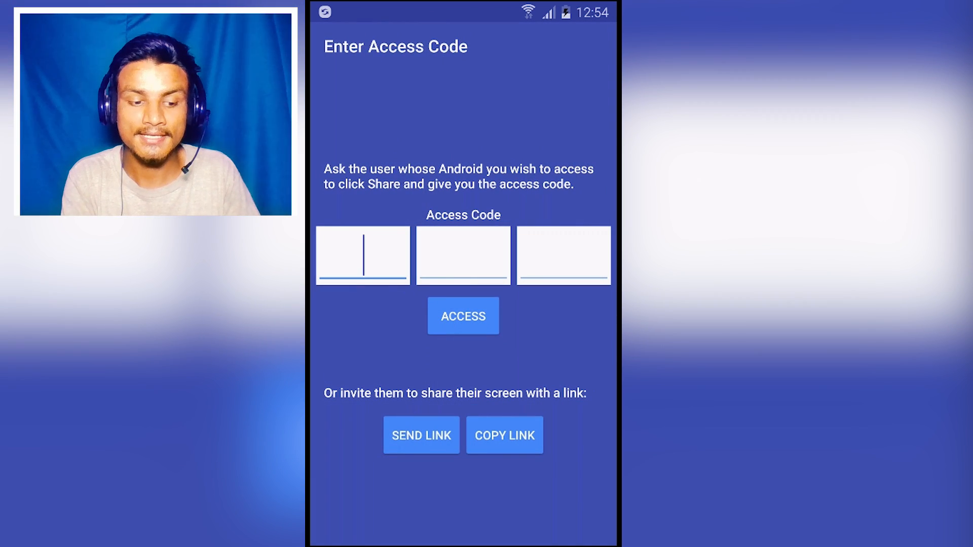
click(362, 255)
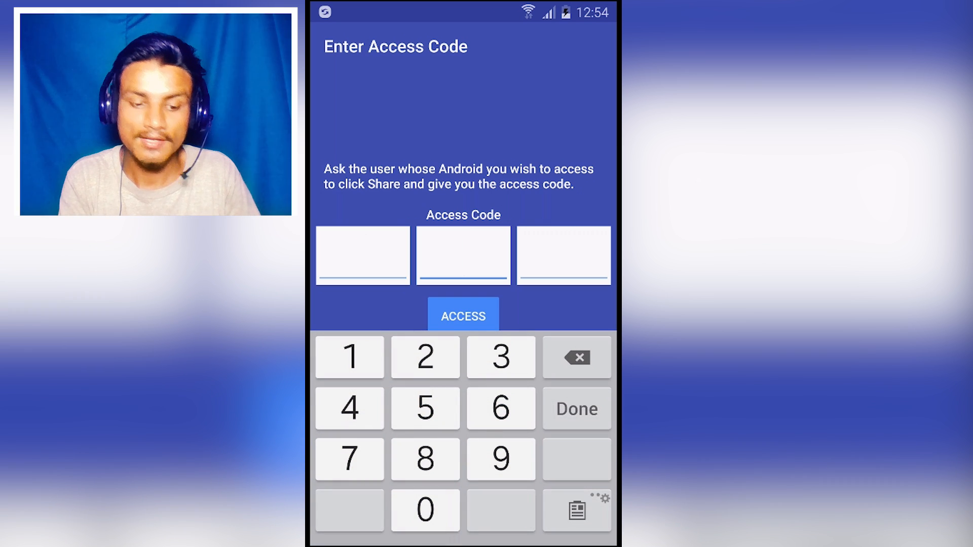
click(462, 255)
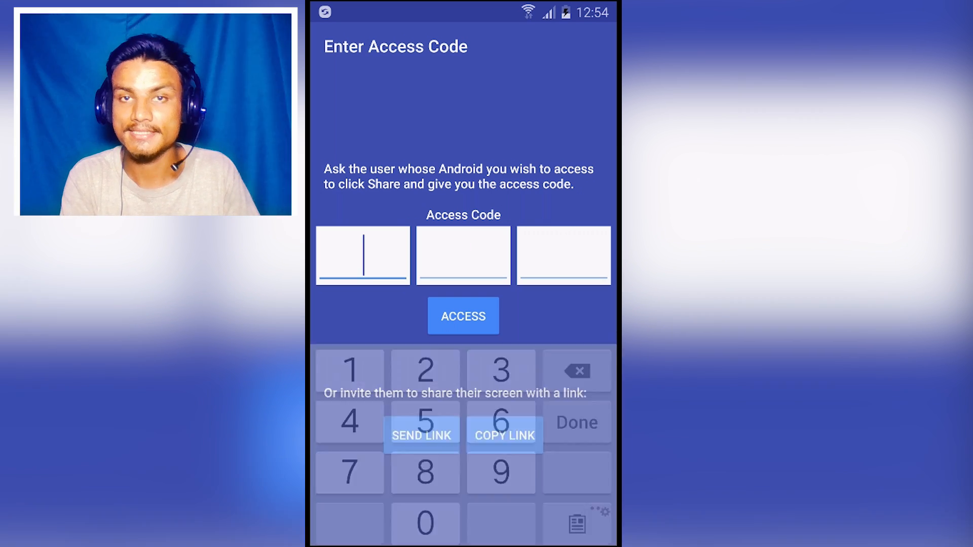
click(463, 317)
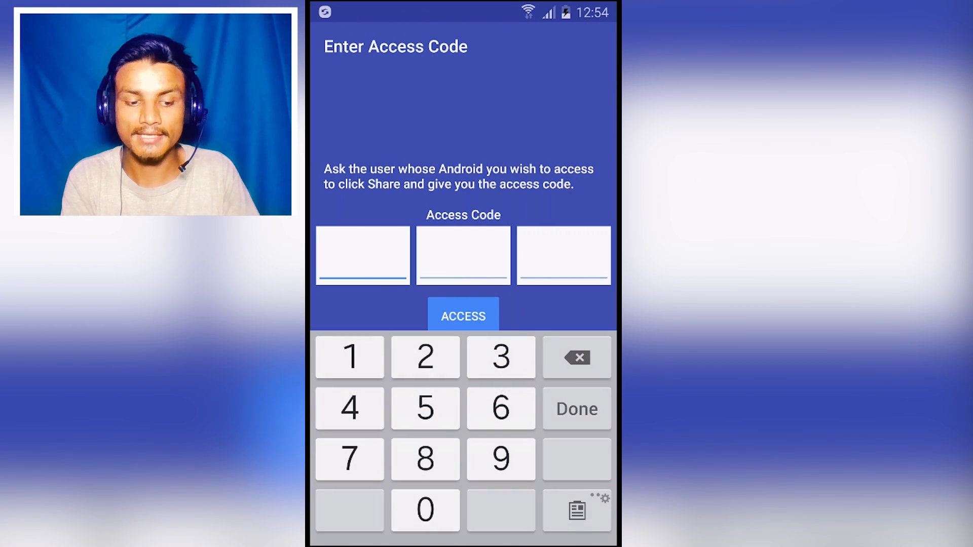
click(562, 254)
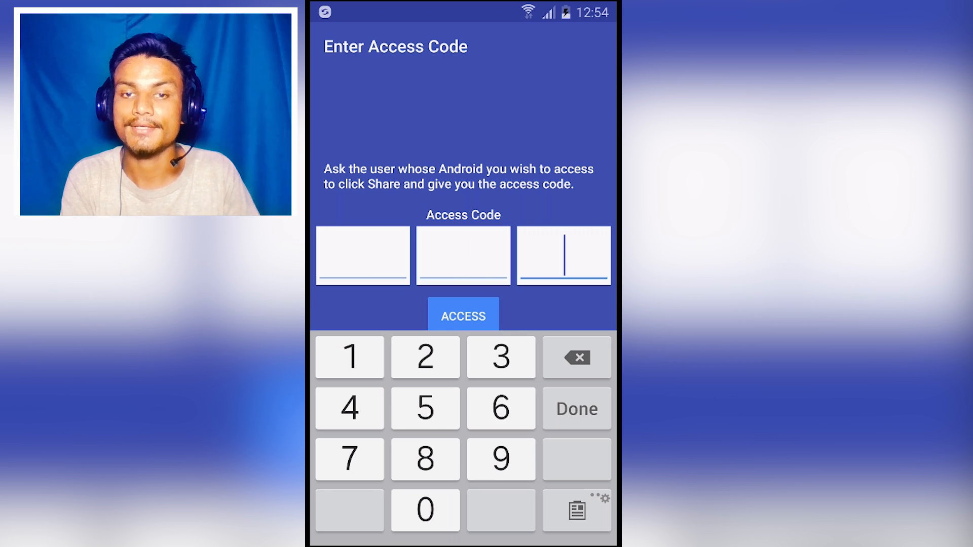
click(575, 510)
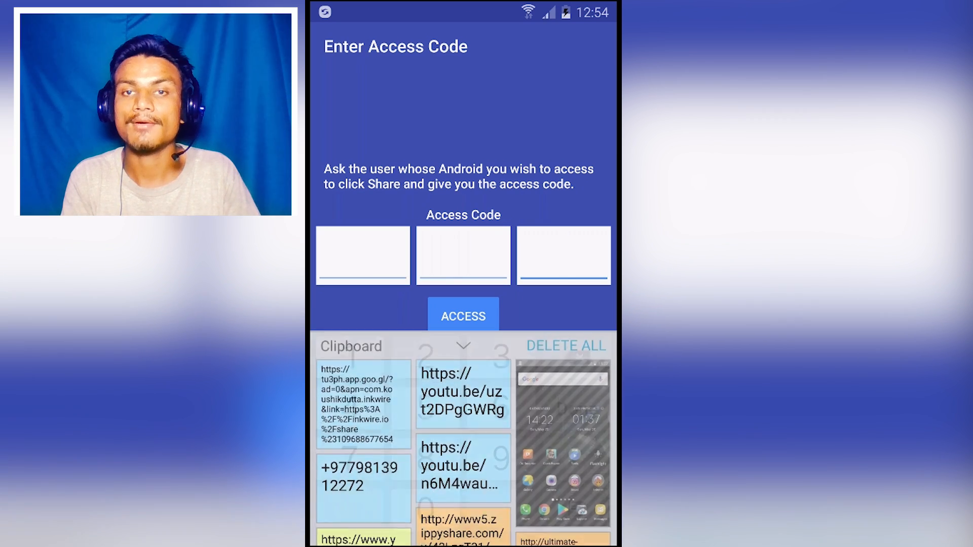